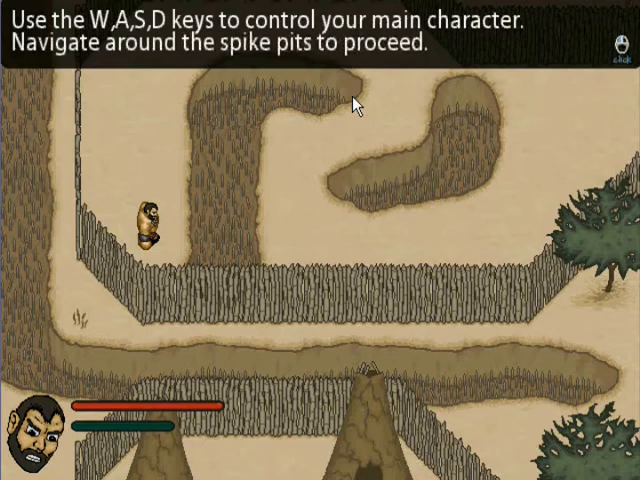
Walk the main character forward through the opening area past the spike pits.
{"action": "key", "text": "w"}
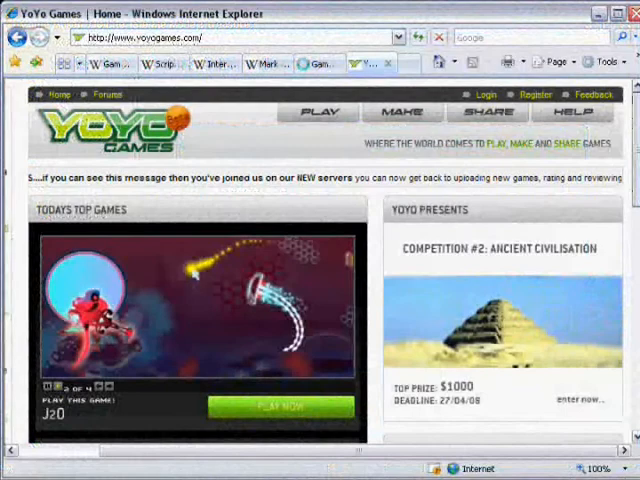
Scroll further down the YoYo Games homepage.
{"action": "scroll", "scroll_direction": "down", "scroll_amount": 3}
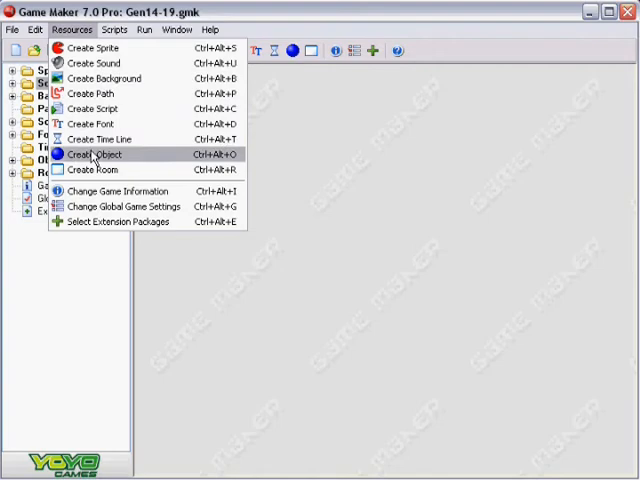
{"action": "left_click", "coordinate": [92, 48]}
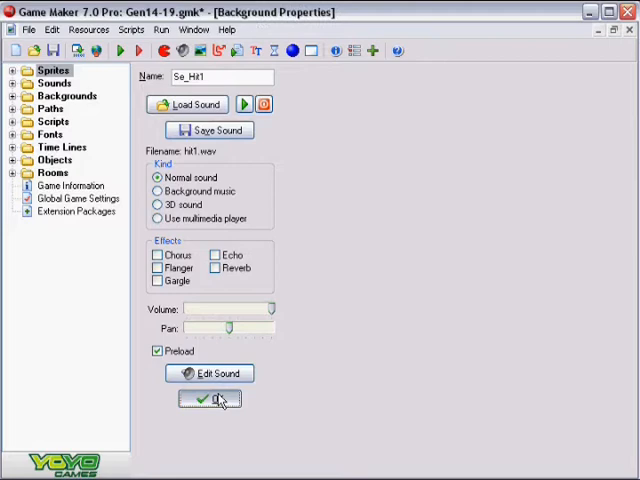
{"action": "left_click", "coordinate": [208, 400]}
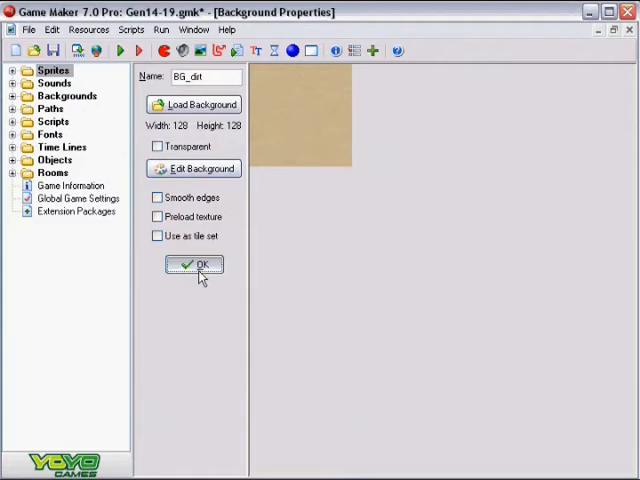
{"action": "left_click", "coordinate": [194, 264]}
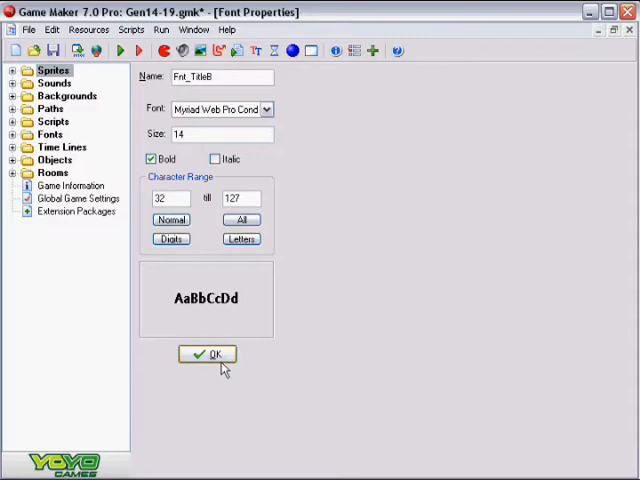
{"action": "left_click", "coordinate": [208, 354]}
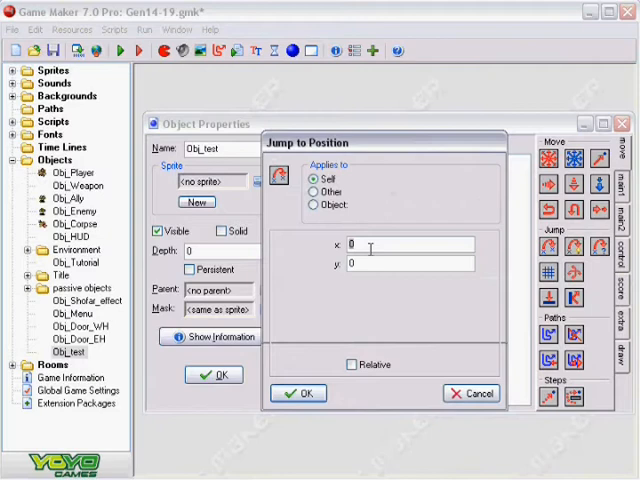
Confirm the Jump to Position action's settings for Obj_text.
{"action": "left_click", "coordinate": [298, 392]}
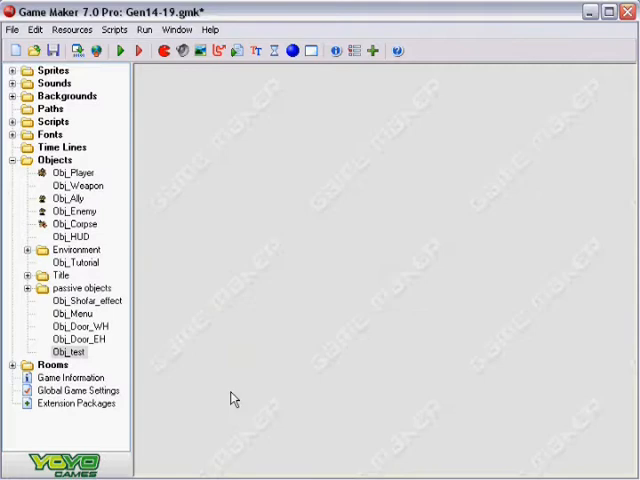
In the change_room script, write the nested if checking x < 30 and y > 30 and y < 35.
{"action": "double_click", "coordinate": [78, 172]}
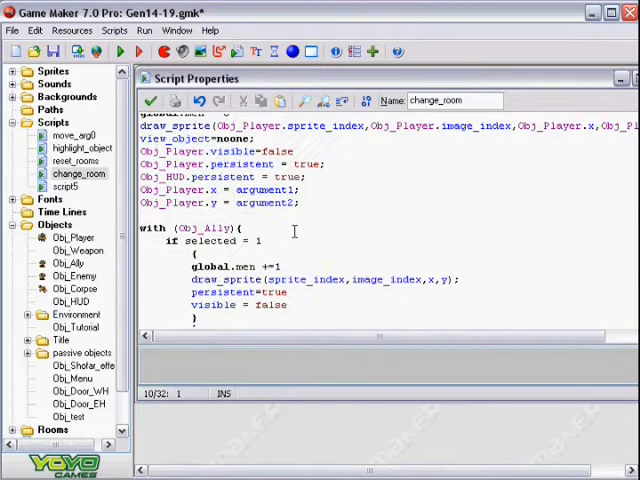
{"action": "scroll", "scroll_direction": "down", "scroll_amount": 3}
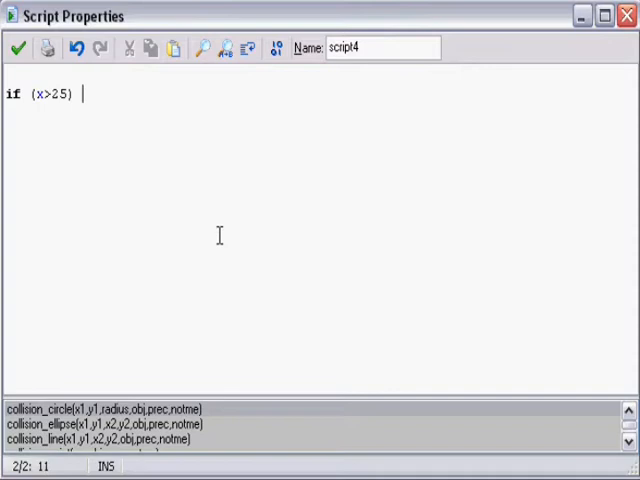
{"action": "type", "text": "&& (x<"}
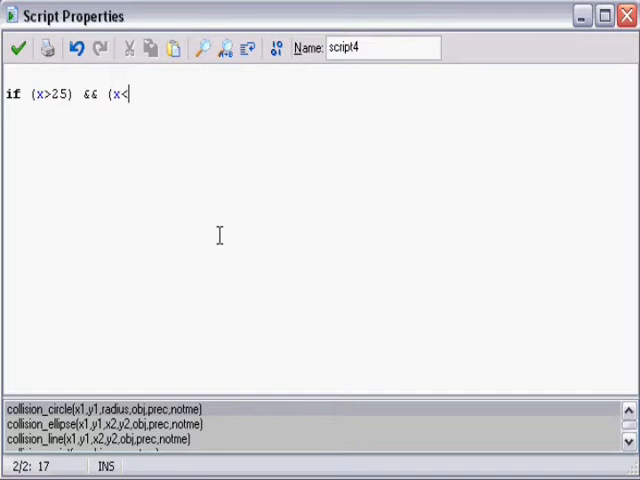
{"action": "type", "text": "30){"}
{"action": "type", "text": "if"}
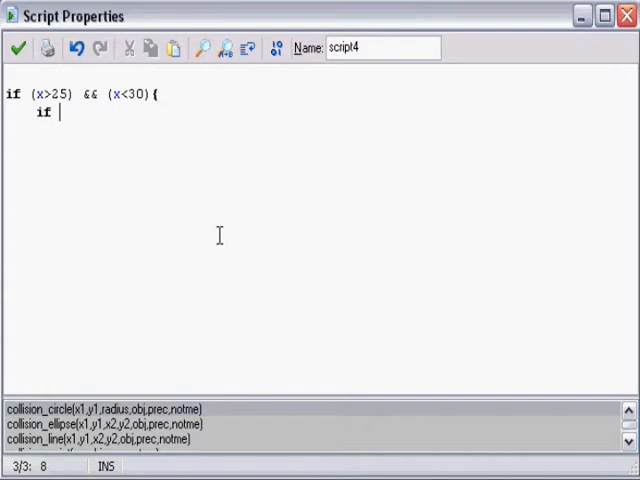
{"action": "type", "text": "(y > 30) and"}
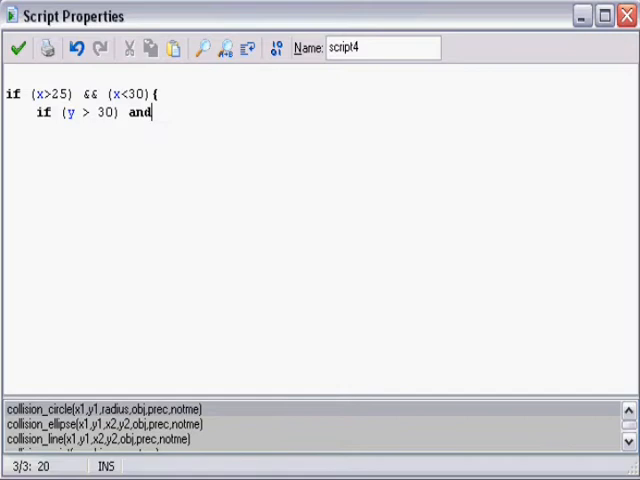
{"action": "type", "text": "(y < 35) {"}
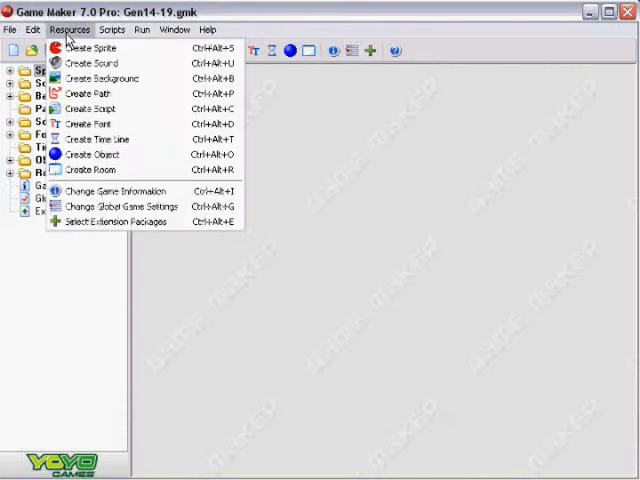
Create script5 with commented lines: an untyped var set to 5, then to "hello".
{"action": "left_click", "coordinate": [92, 108]}
{"action": "type", "text": "var temporary; //this va"}
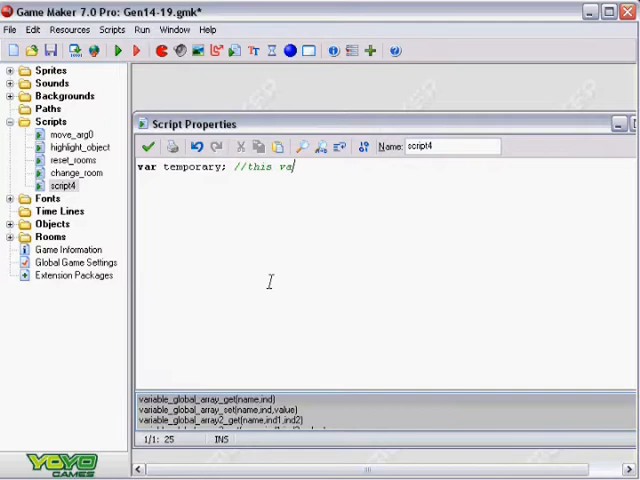
{"action": "type", "text": "riable has no type value"}
{"action": "type", "text": "temporary ="}
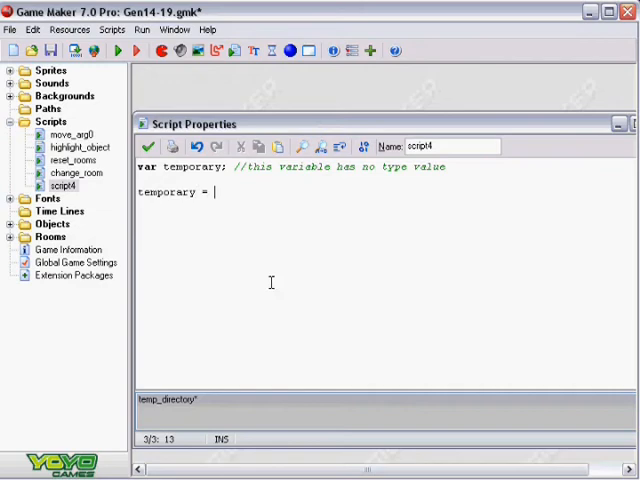
{"action": "type", "text": "5 //it will now be an integer."}
{"action": "type", "text": "temporary"}
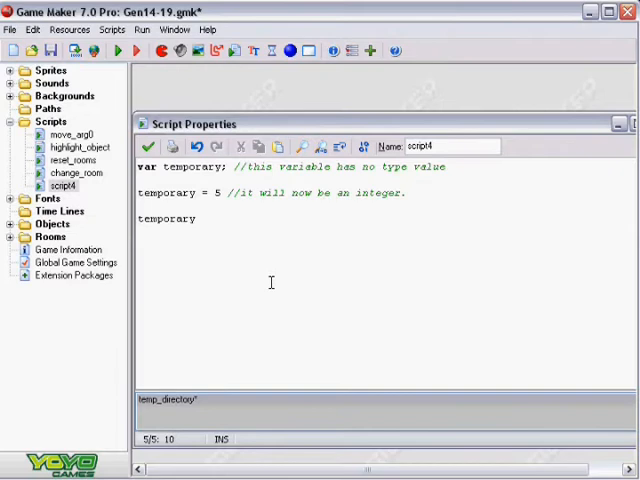
{"action": "type", "text": "= \"hello\" //no"}
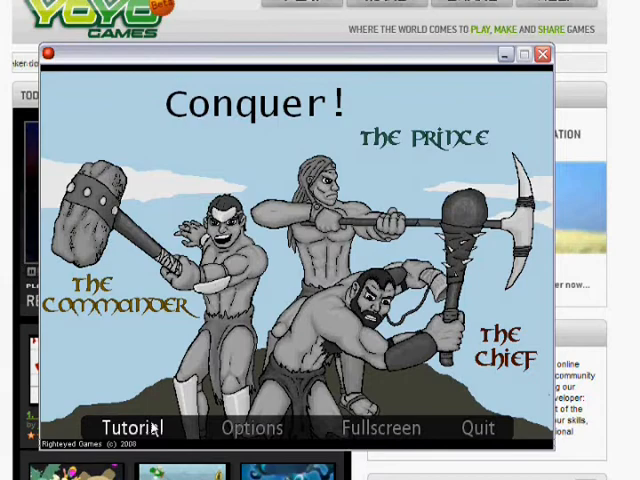
Choose Tutorial on the Conquer! title screen.
{"action": "left_click", "coordinate": [132, 428]}
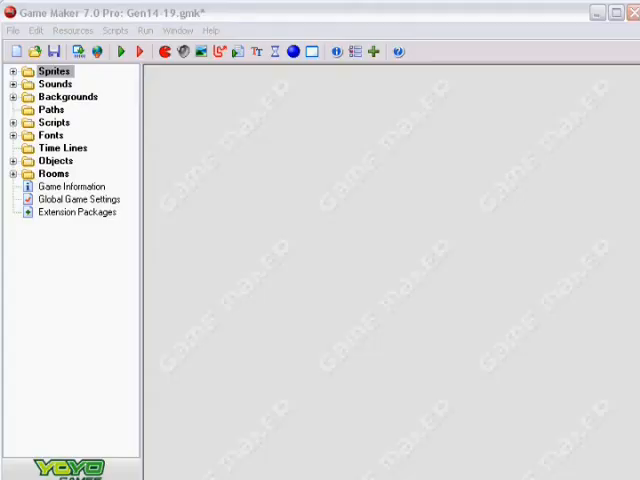
Bring up Obj_Ally's Object Properties from its context menu.
{"action": "right_click", "coordinate": [62, 172]}
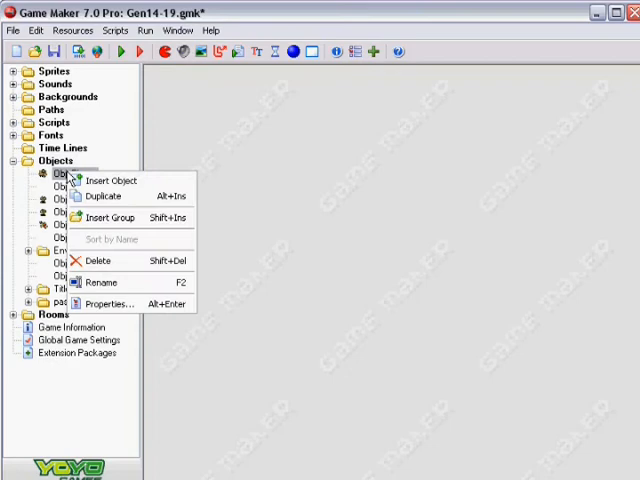
{"action": "left_click", "coordinate": [108, 304]}
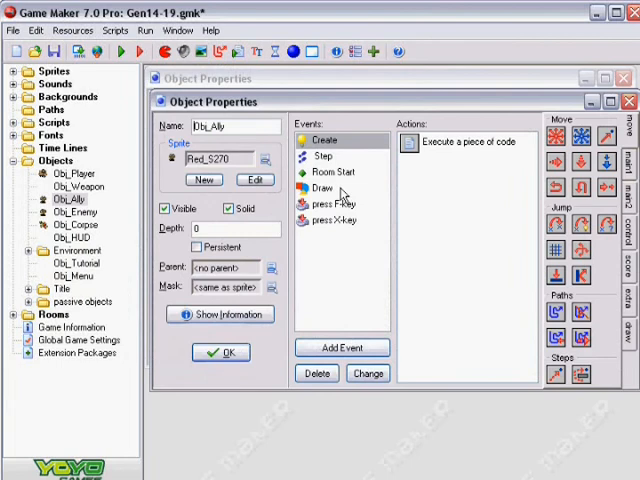
View the 'Execute a piece of code' action in Obj_Ally's Create event.
{"action": "double_click", "coordinate": [460, 140]}
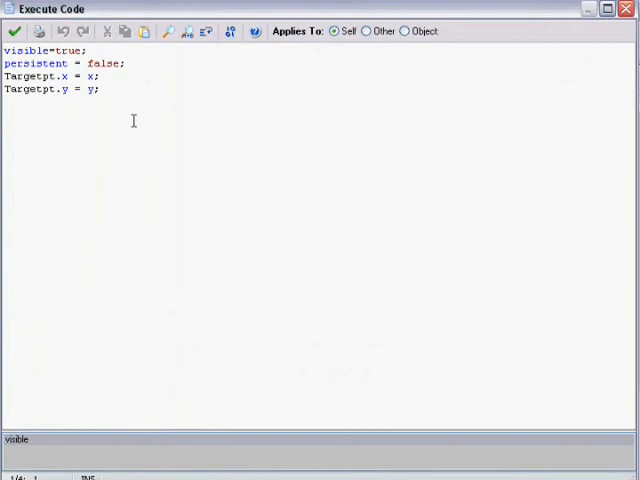